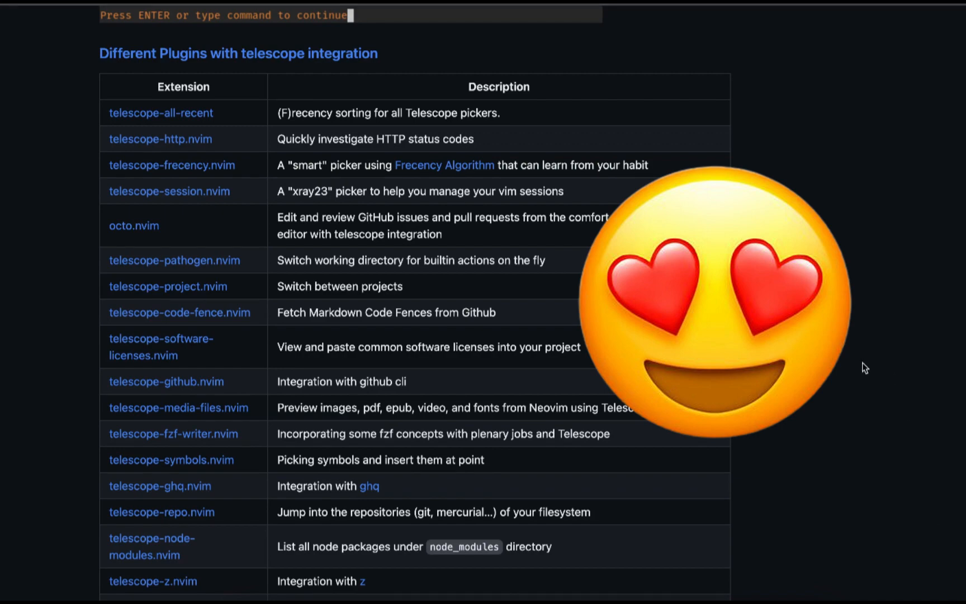
Step: Scroll down through example.lua before entering a command
scroll("down", 3)
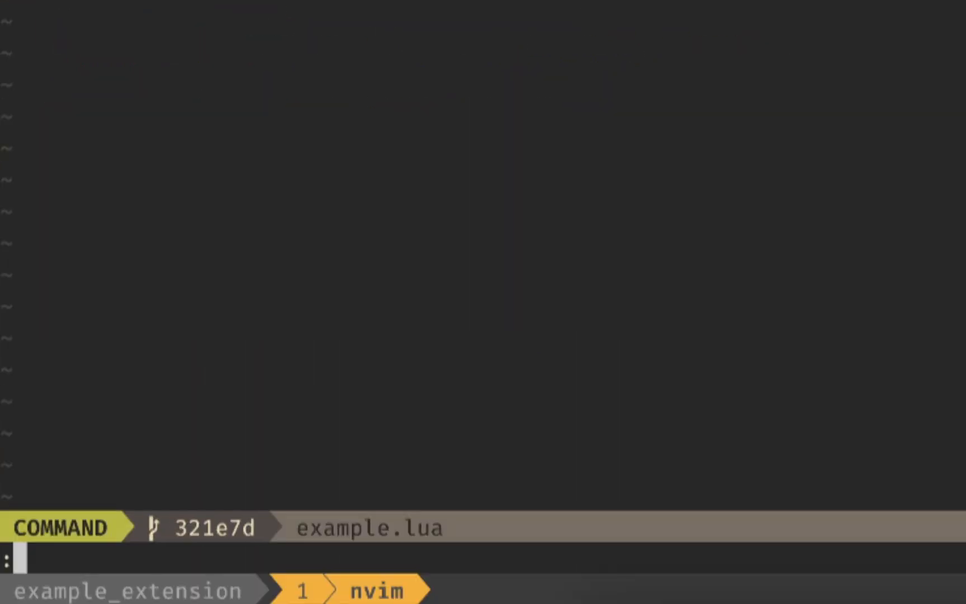
Step: Run luafile % and filter the colorscheme picker to 'blue'
type("luafile %")
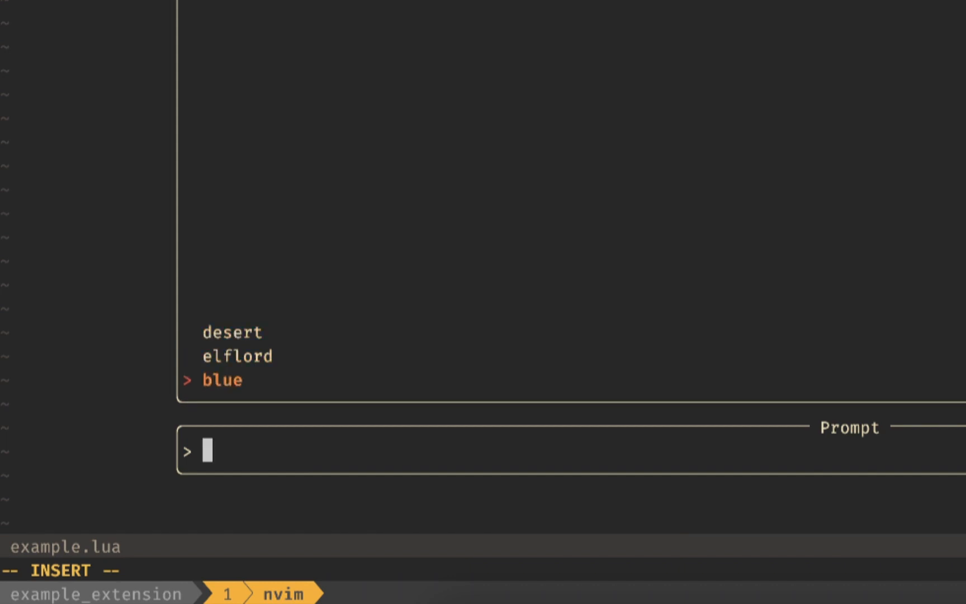
type("blue")
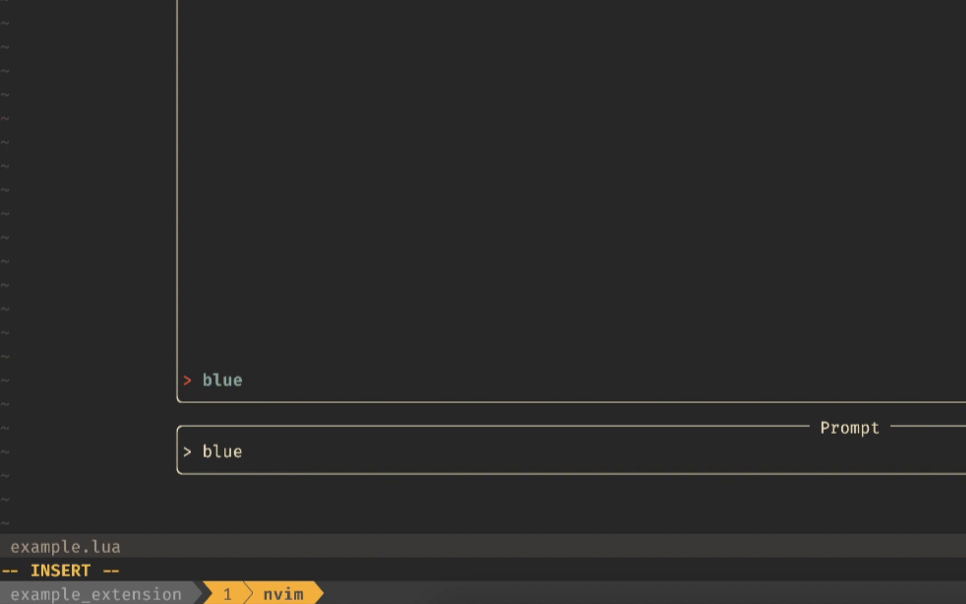
key("Escape")
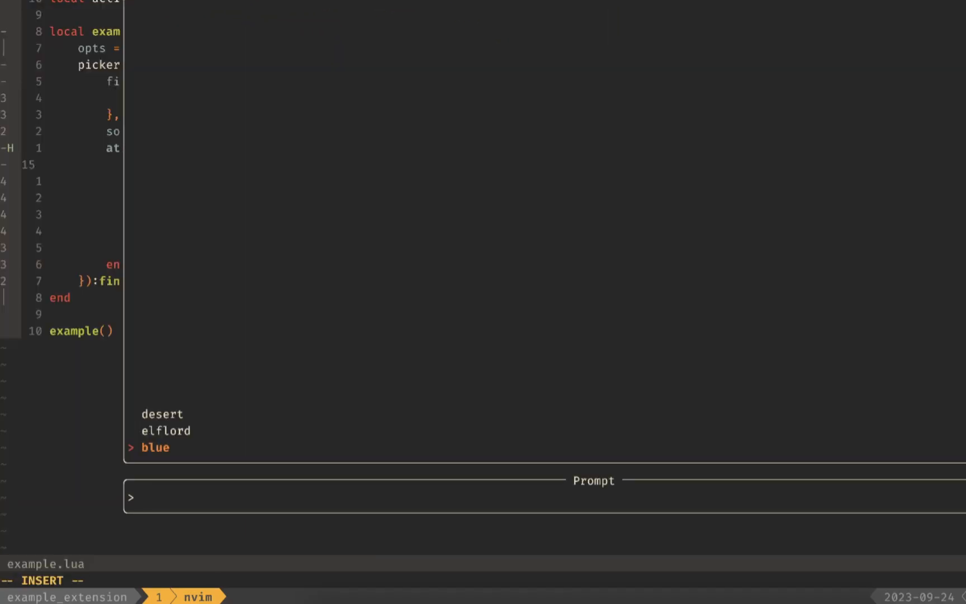
Step: Close the Telescope picker to return to the example.lua code
key("Escape")
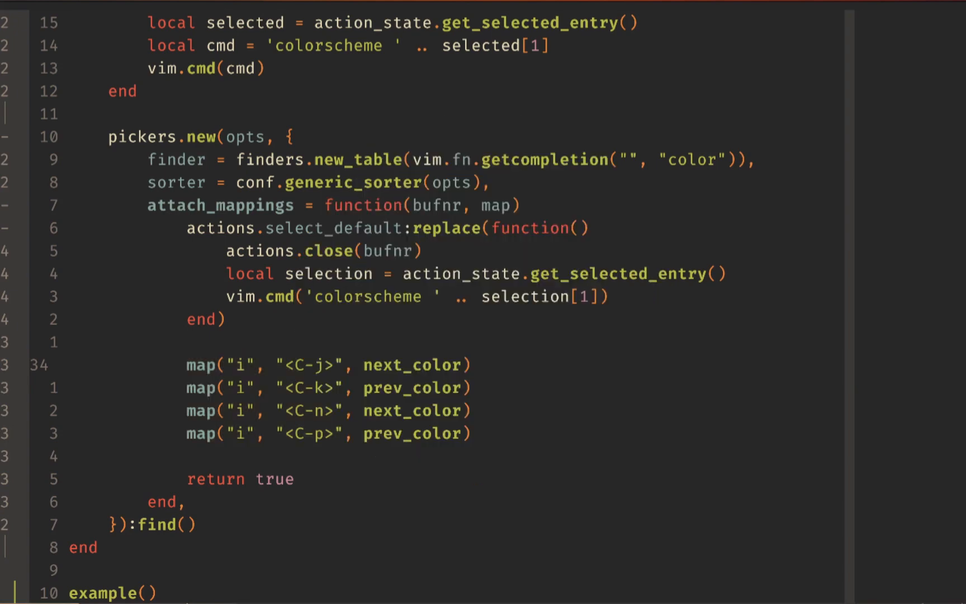
Step: Relaunch the picker and step up and down to preview colorschemes live
type("l")
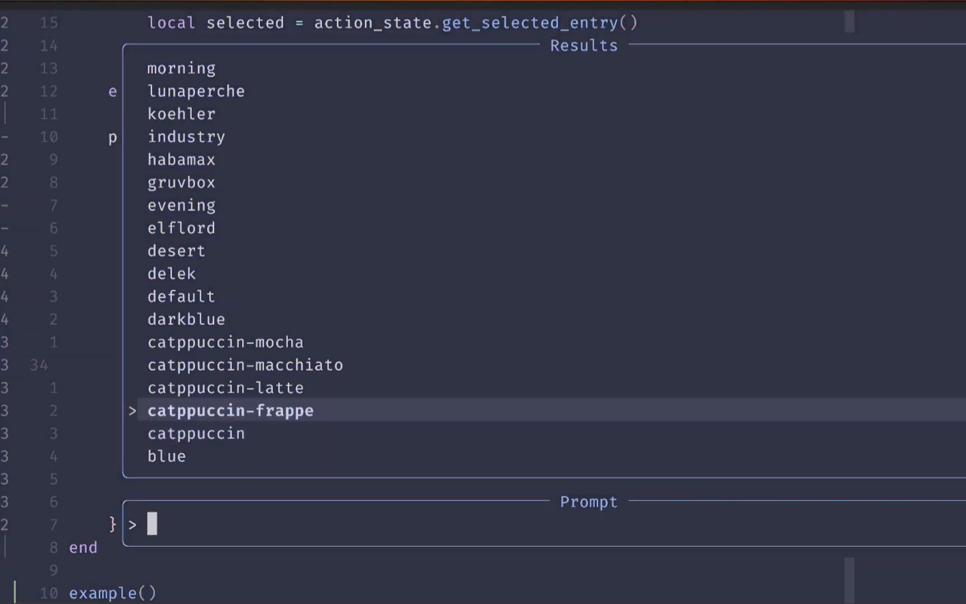
key("Up")
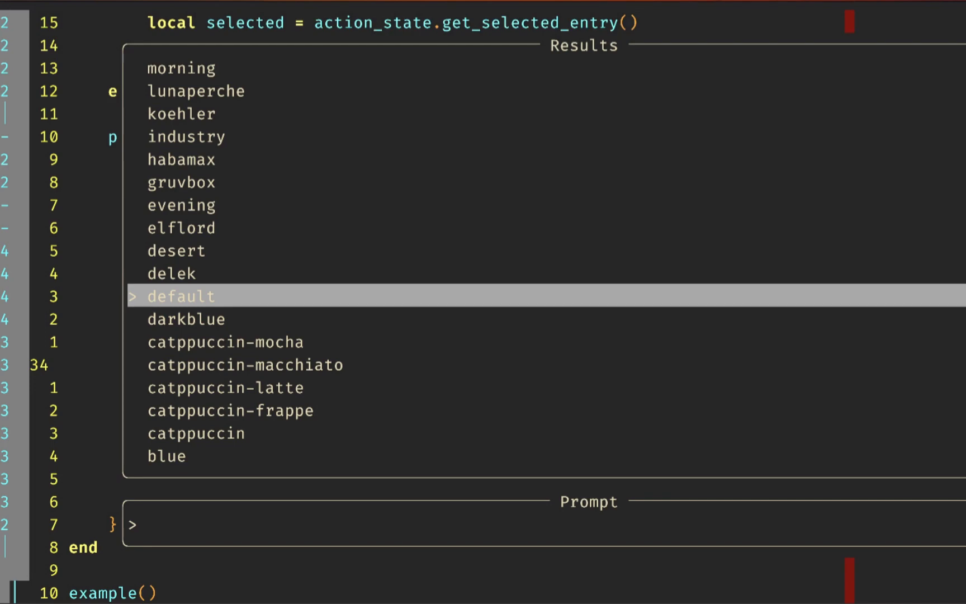
key("Down")
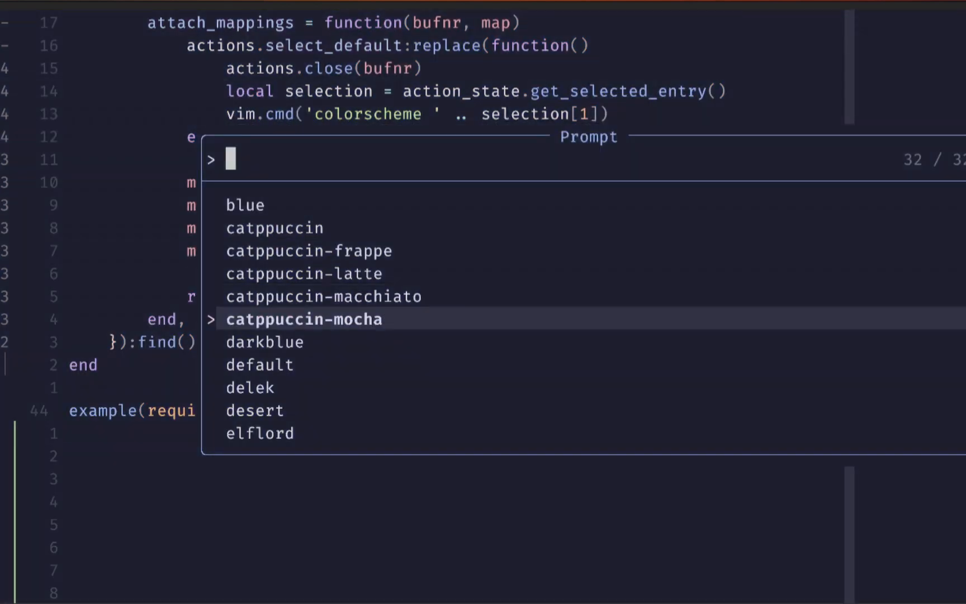
Step: Move down the dropdown picker to select a different colorscheme
key("Down")
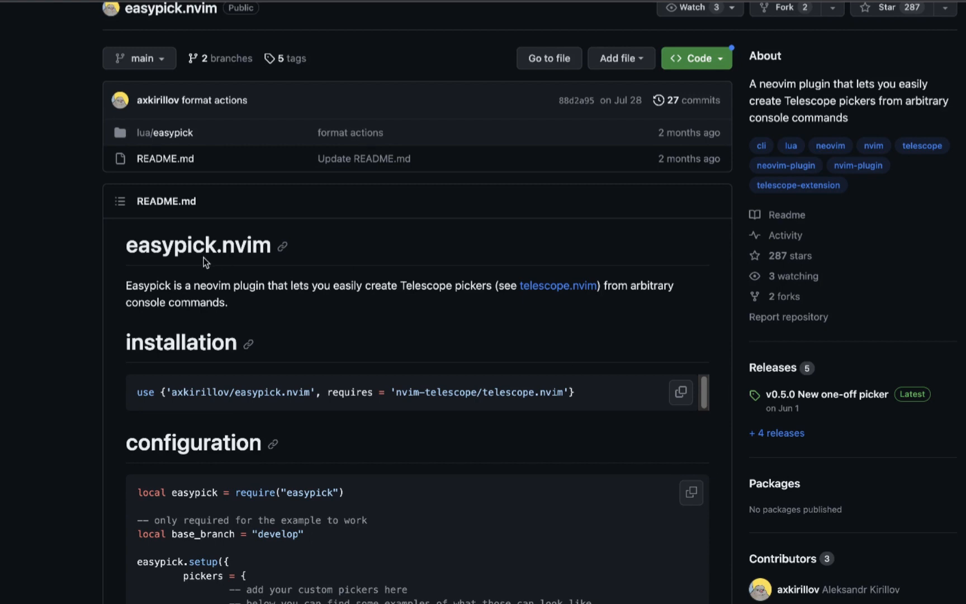
scroll("down", 3)
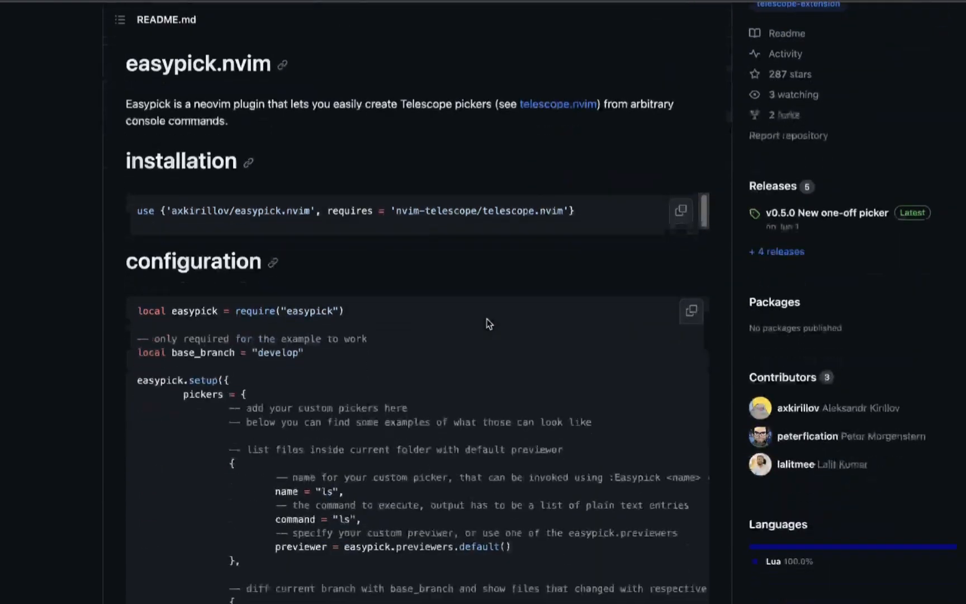
scroll("down", 3)
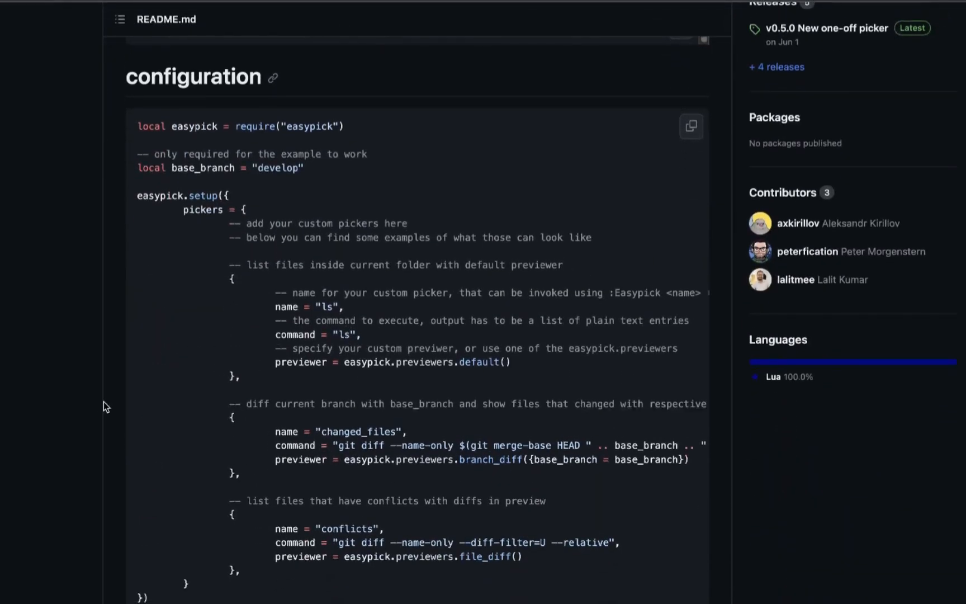